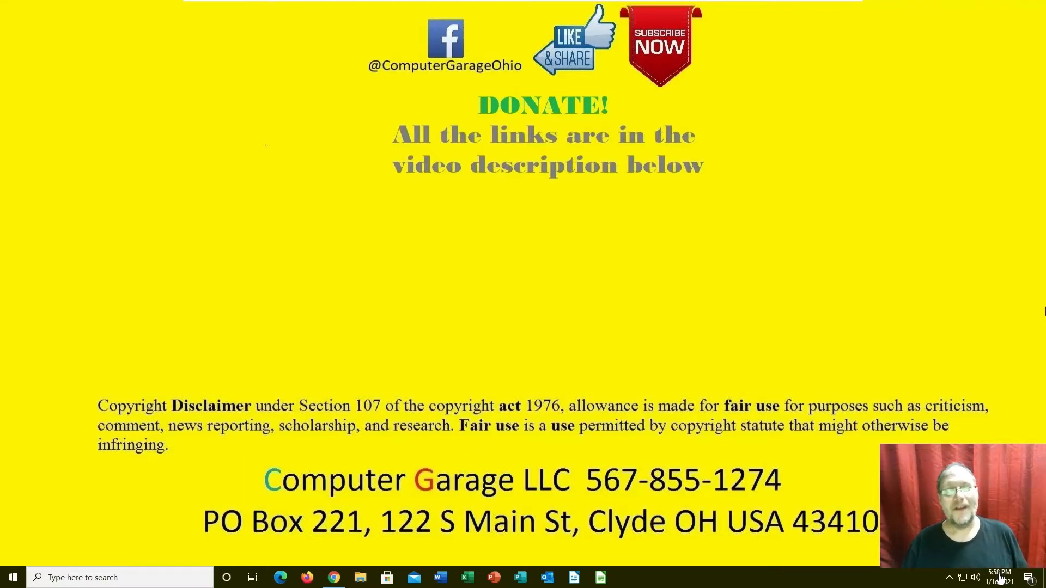
mouse_move(811, 348)
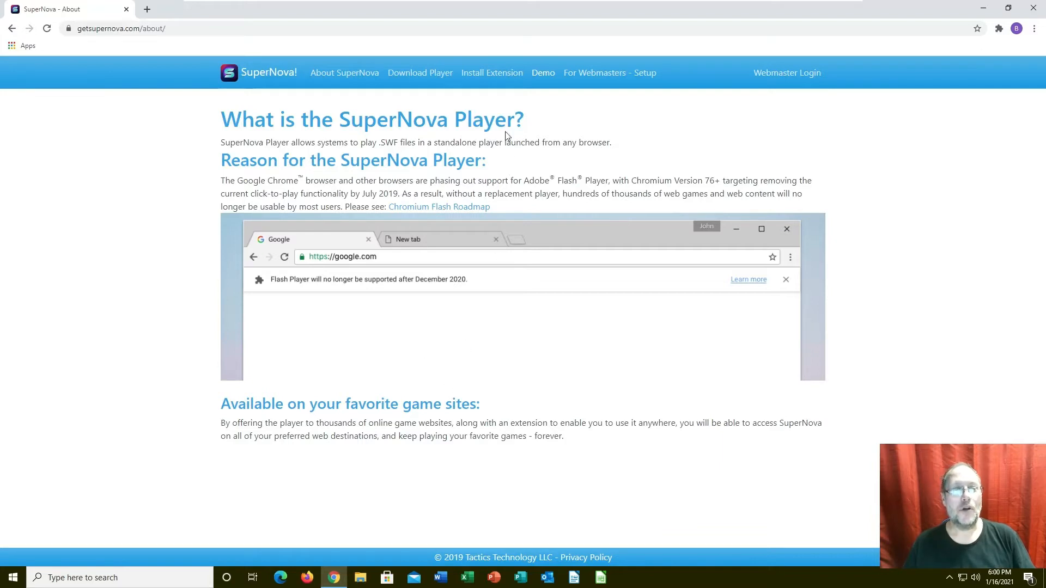
mouse_move(501, 79)
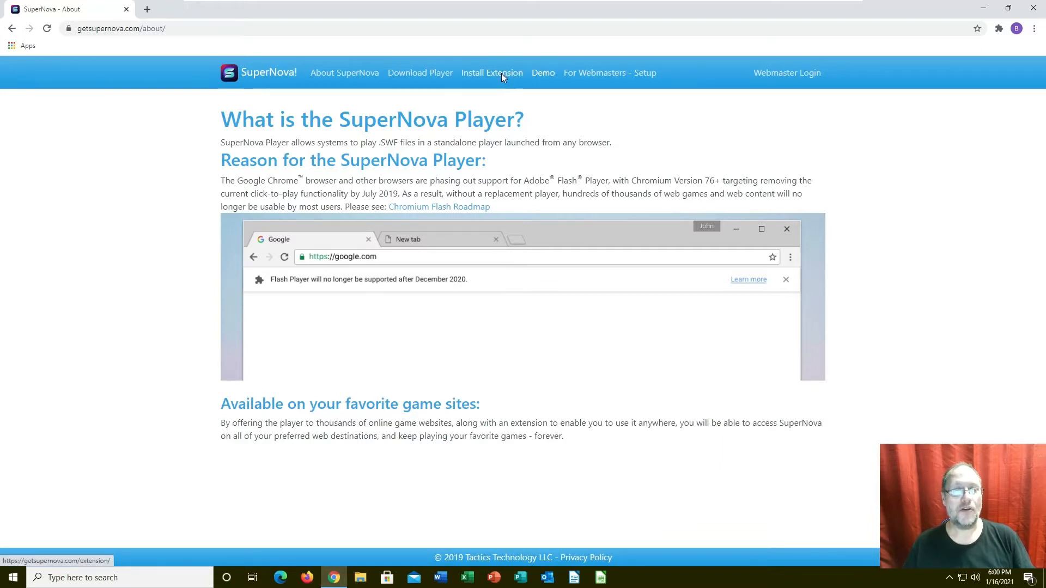
Download the Windows SuperNovaSetup.exe installer from the extension page and open it
left_click(491, 72)
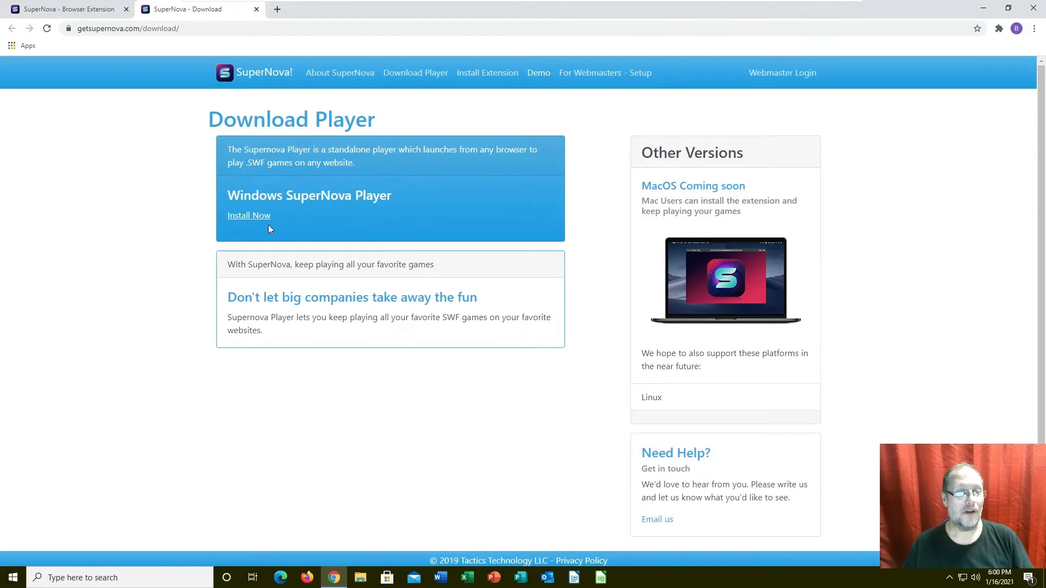
left_click(249, 215)
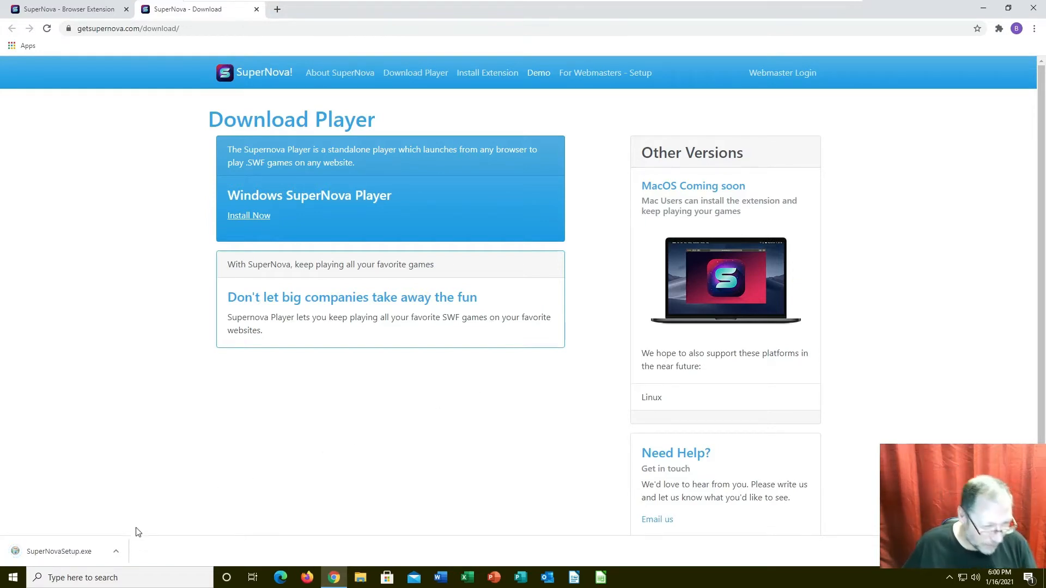
left_click(115, 551)
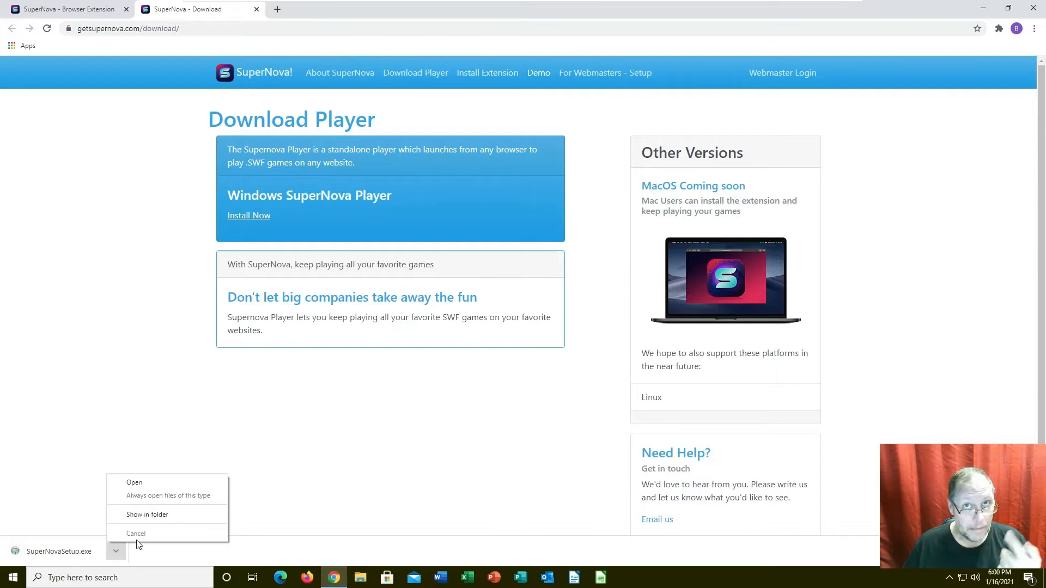
mouse_move(155, 483)
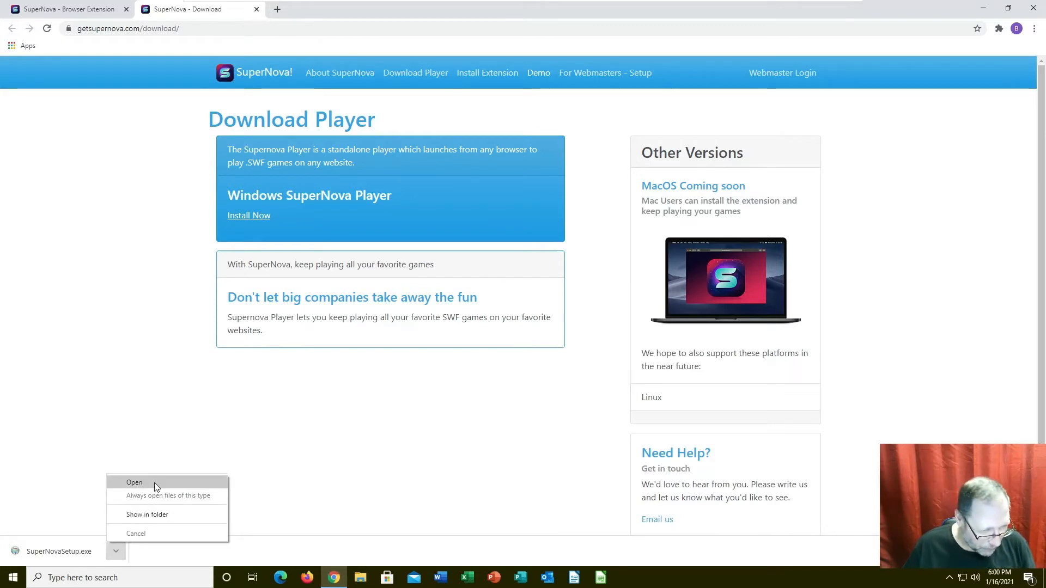
left_click(134, 482)
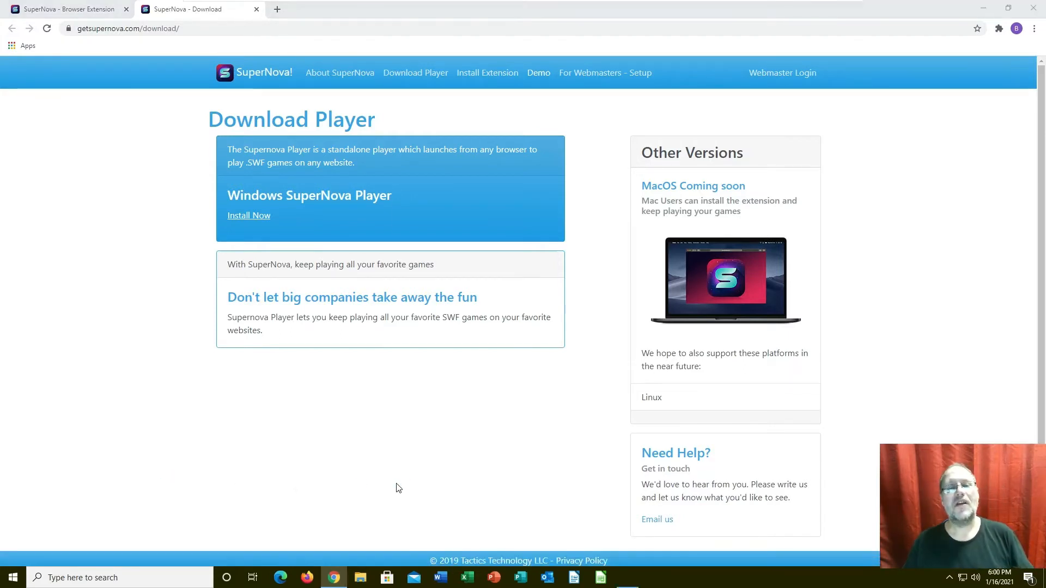
Accept the SuperNova Player Setup license and enable the added SuperNova SWF Enabler extension
left_click(248, 215)
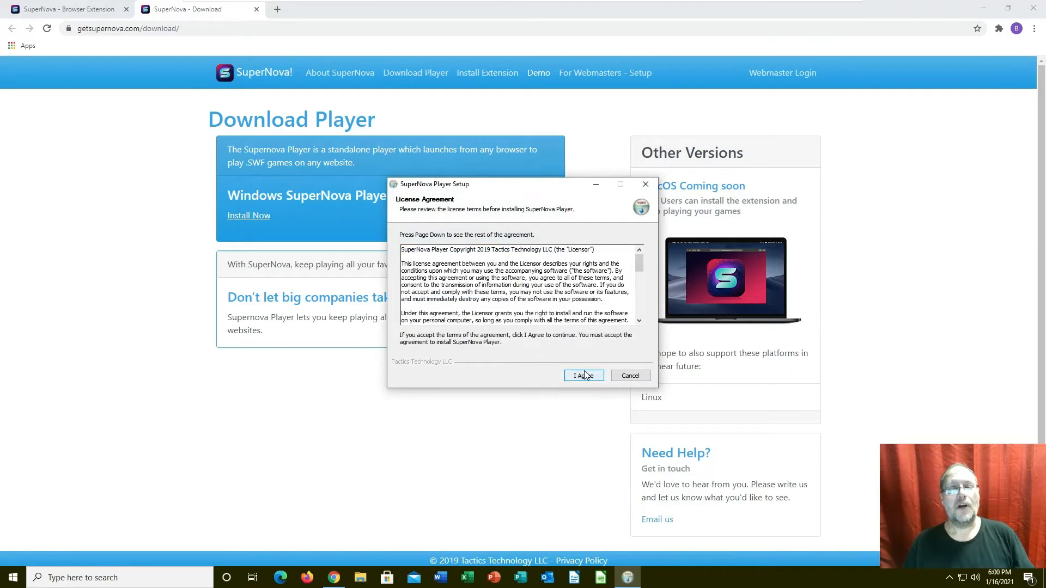
left_click(583, 375)
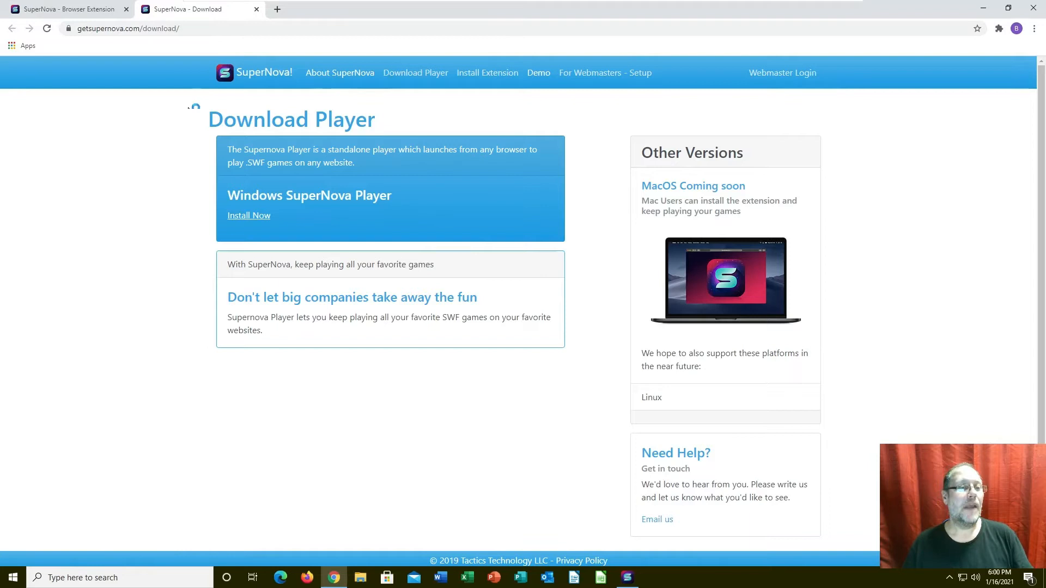
mouse_move(311, 96)
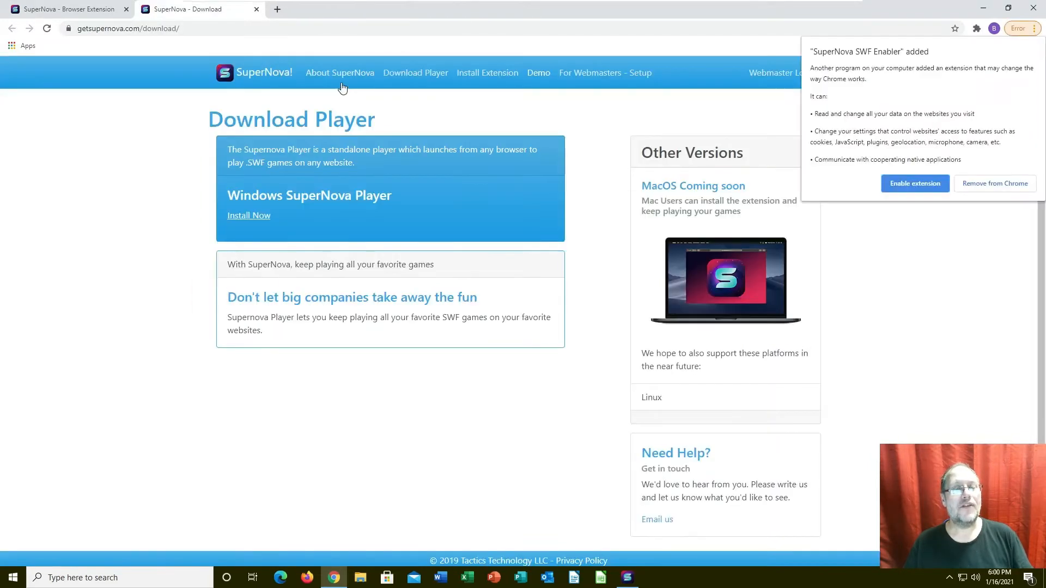
mouse_move(927, 192)
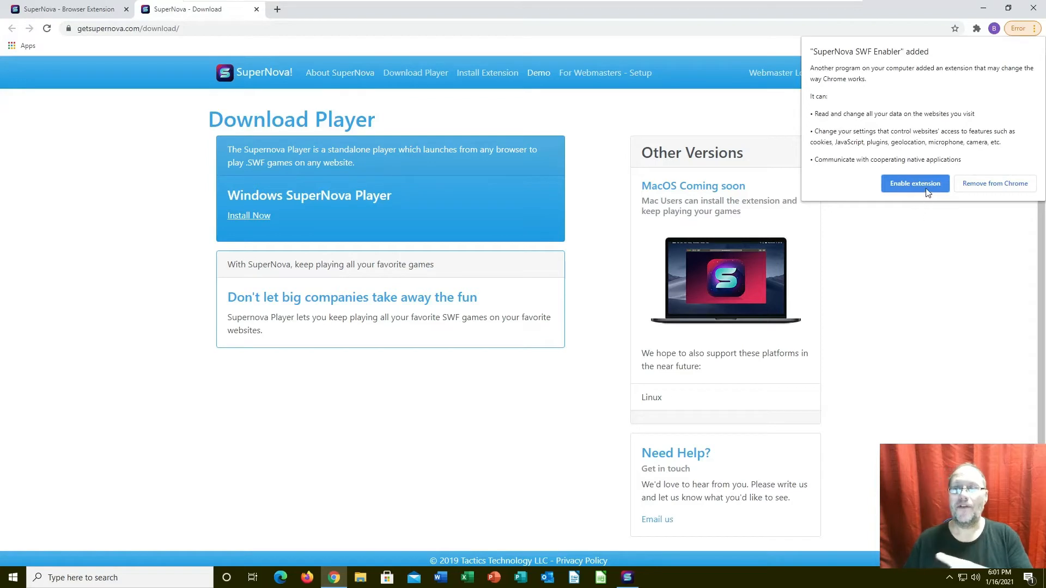
left_click(915, 184)
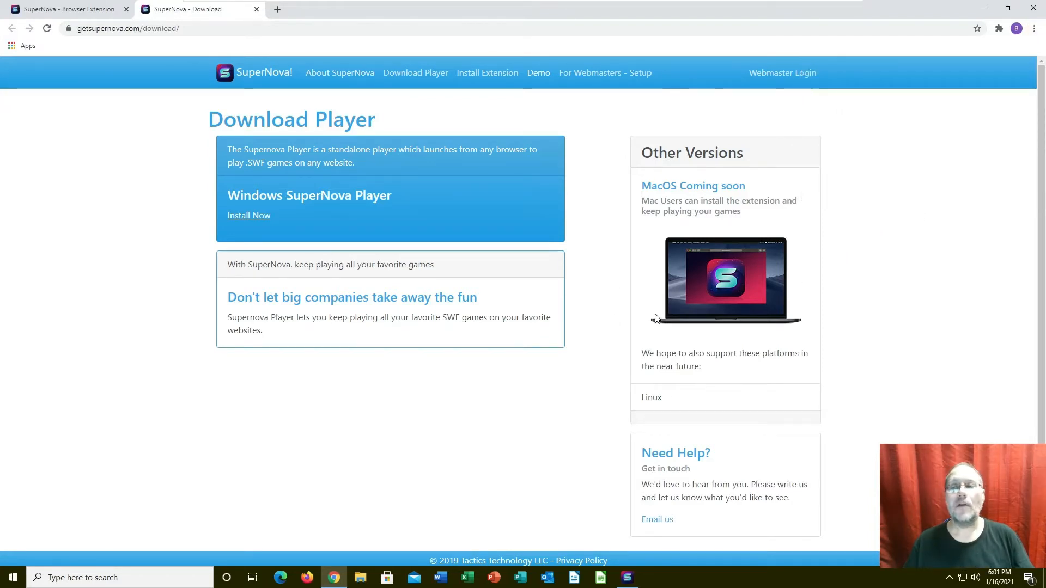
left_click(996, 29)
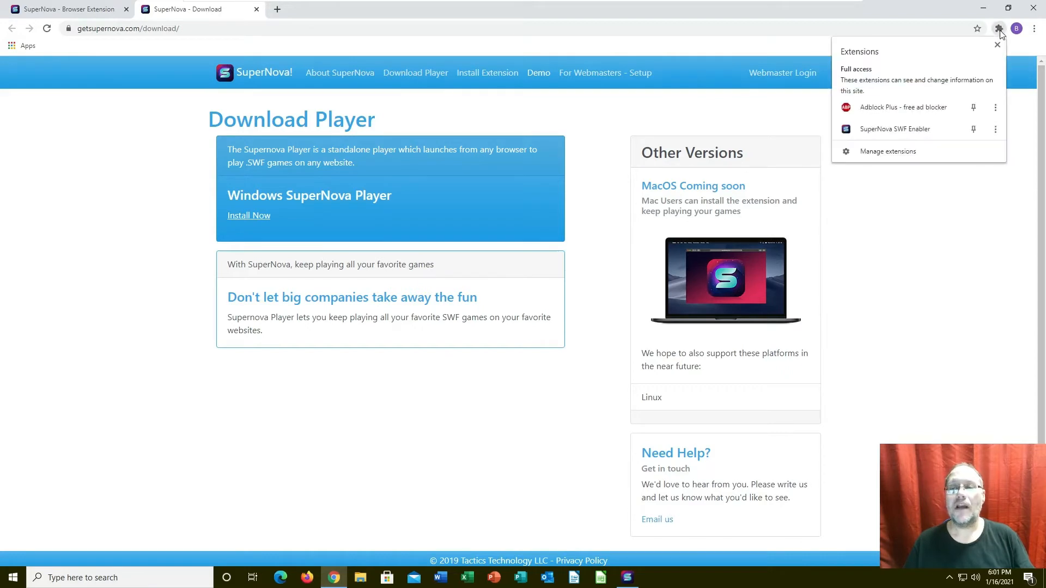
mouse_move(912, 115)
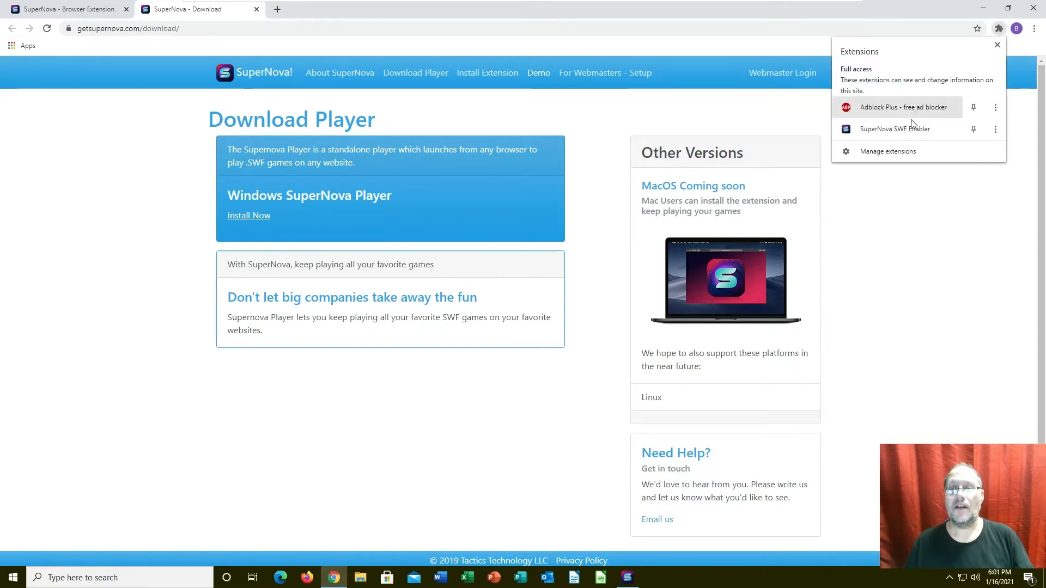
mouse_move(895, 140)
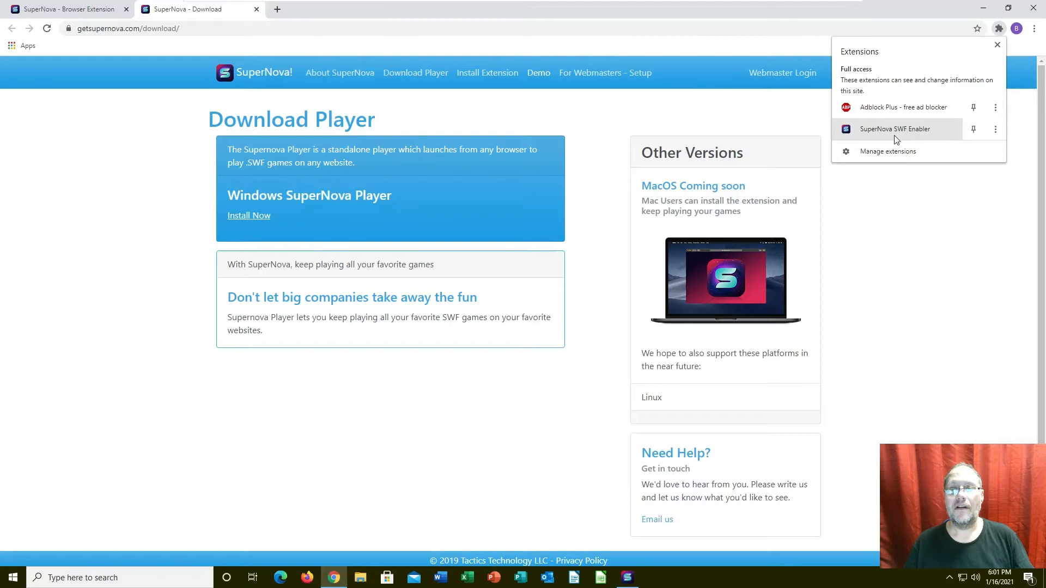
left_click(453, 313)
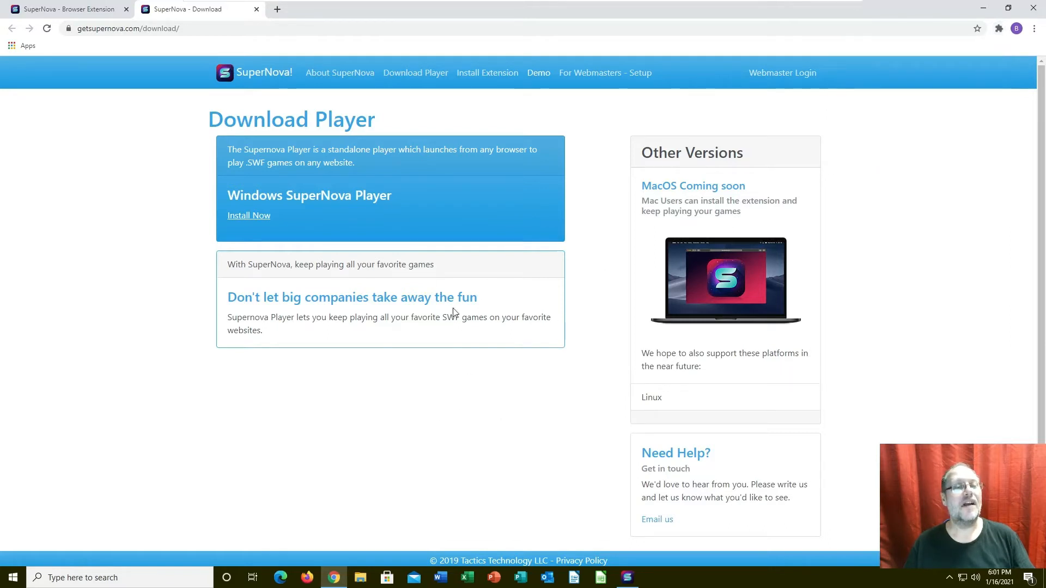
mouse_move(433, 75)
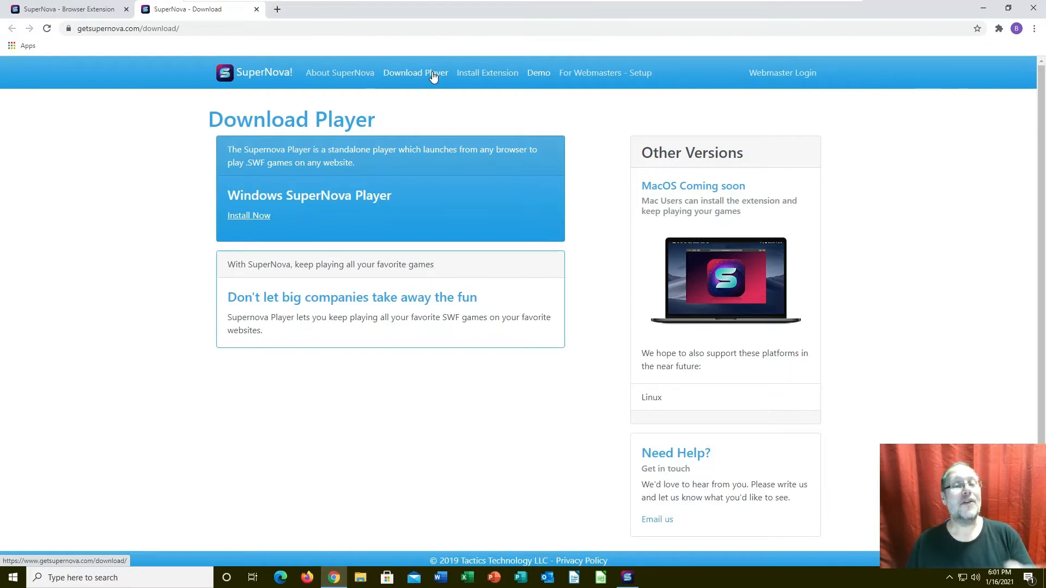
mouse_move(454, 130)
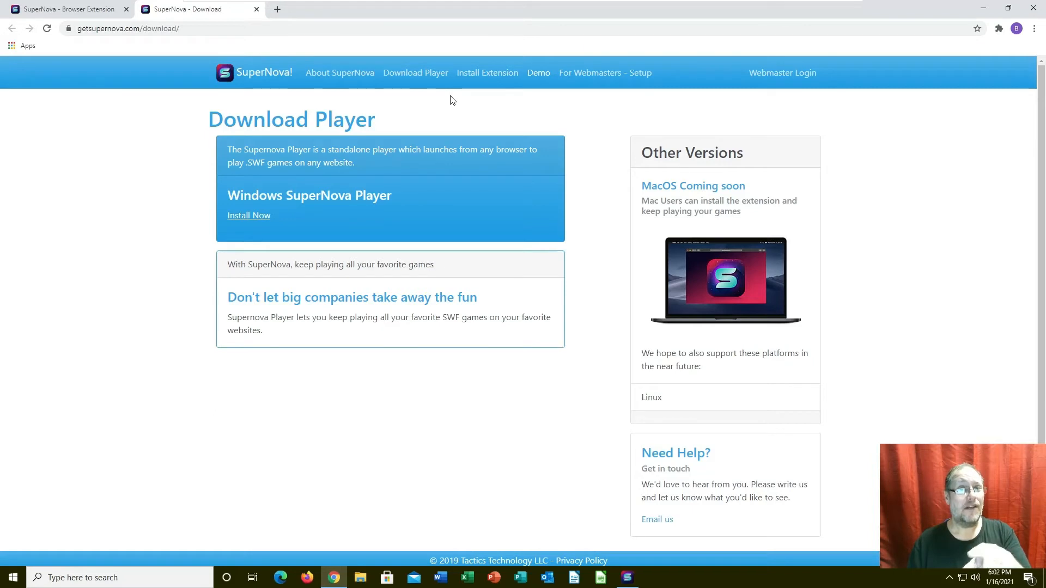
mouse_move(603, 79)
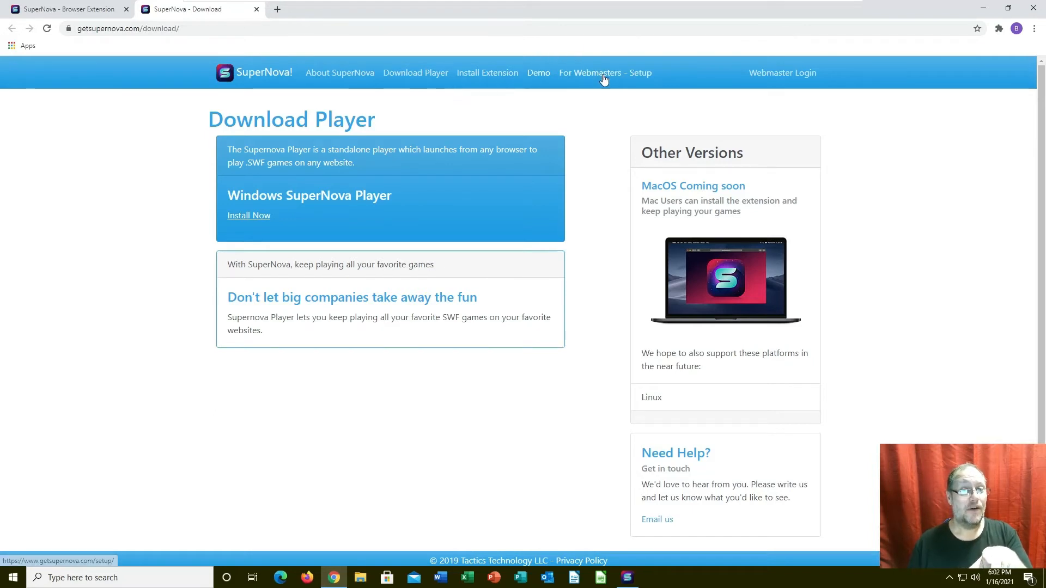
mouse_move(593, 85)
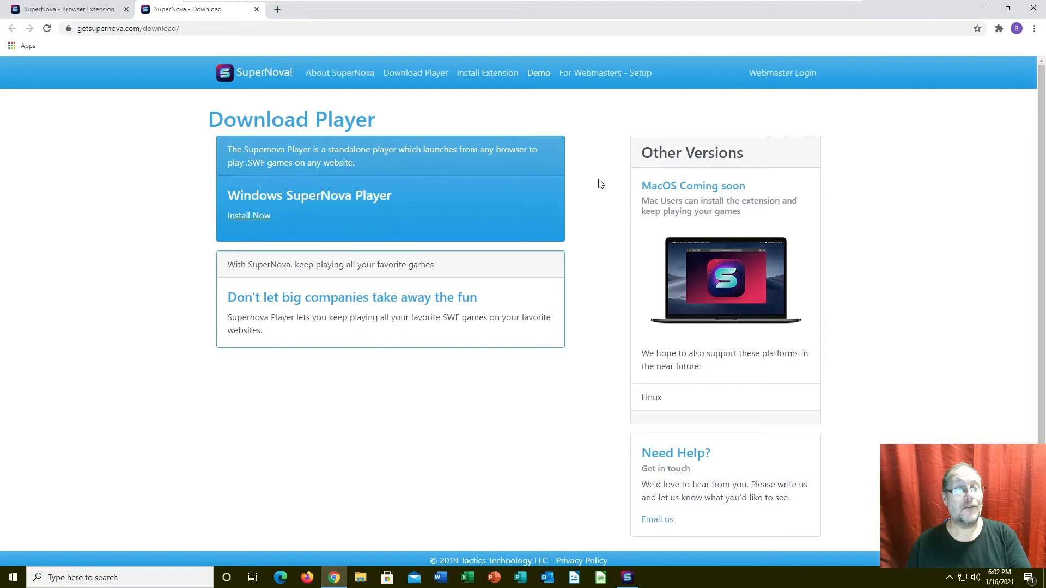
mouse_move(604, 131)
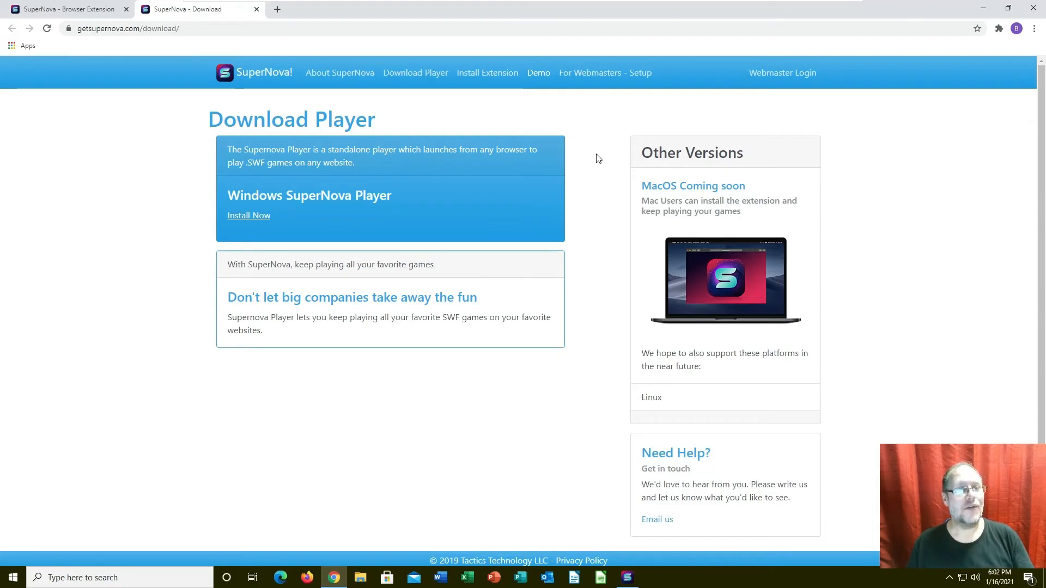
mouse_move(463, 213)
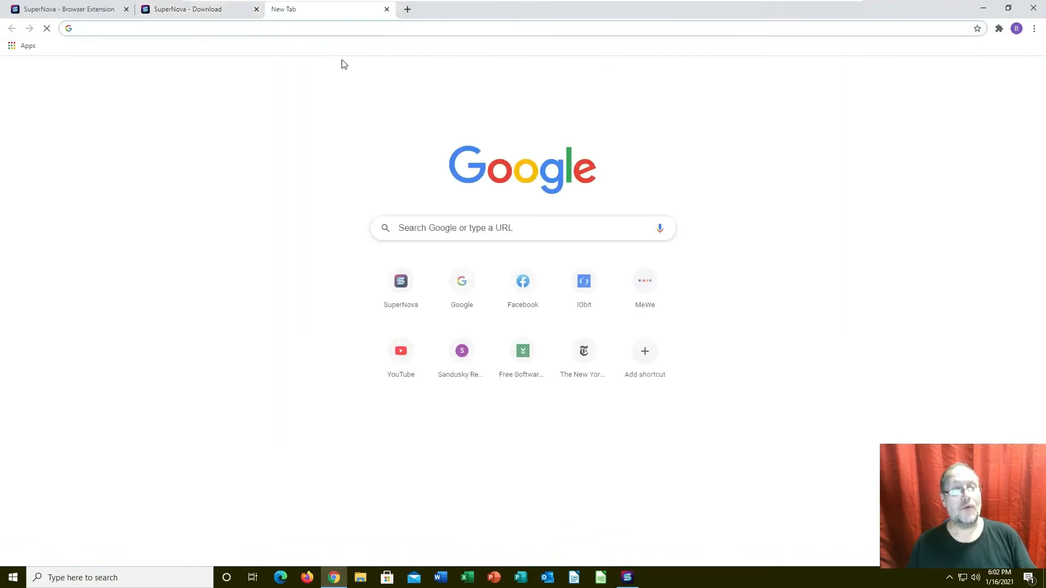
Search Google for 'corporation inc' and open the Kongregate Corporation Inc. result
left_click(499, 228)
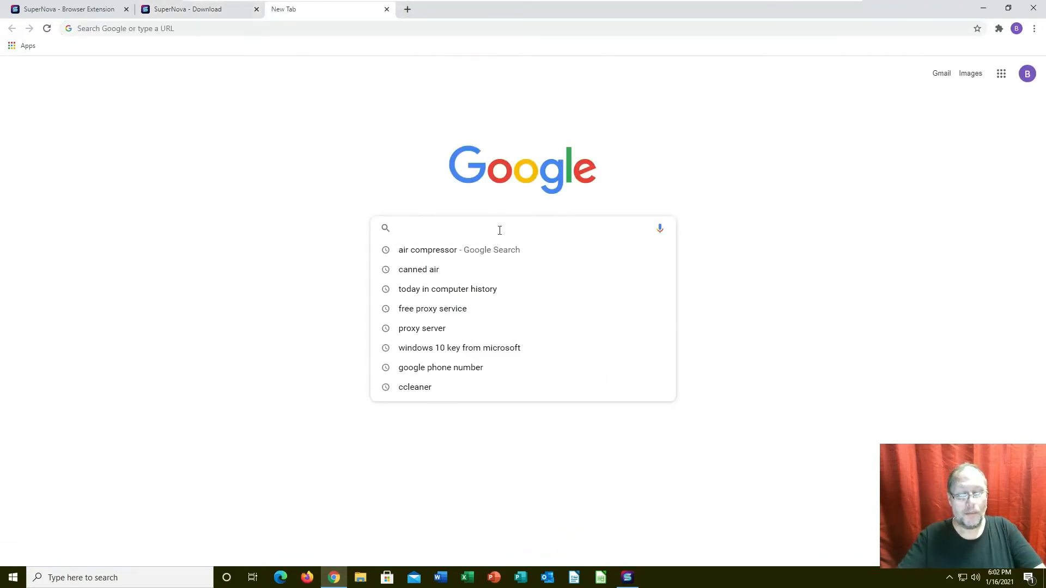
type("corporation inc")
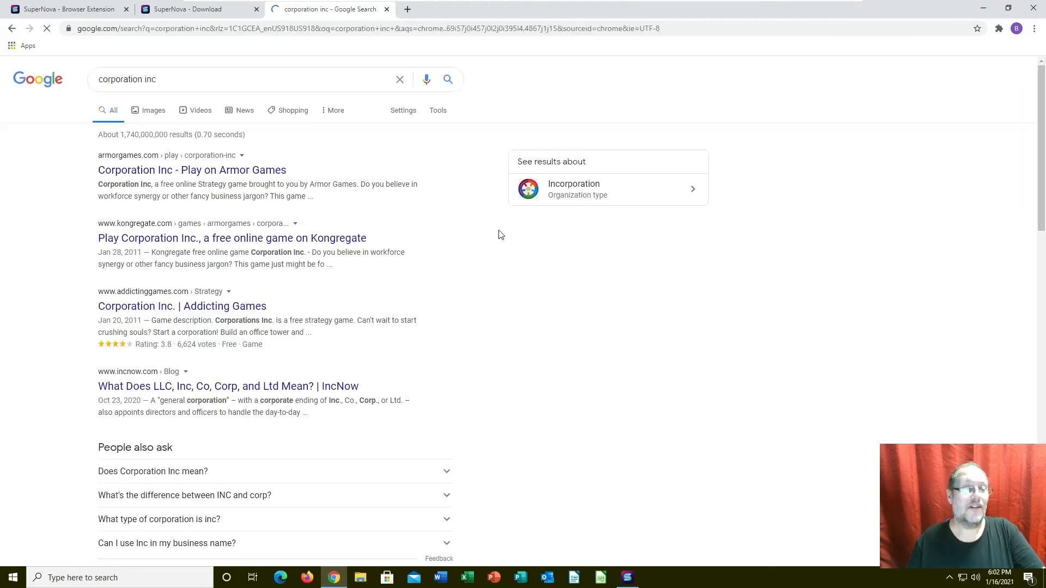
mouse_move(326, 246)
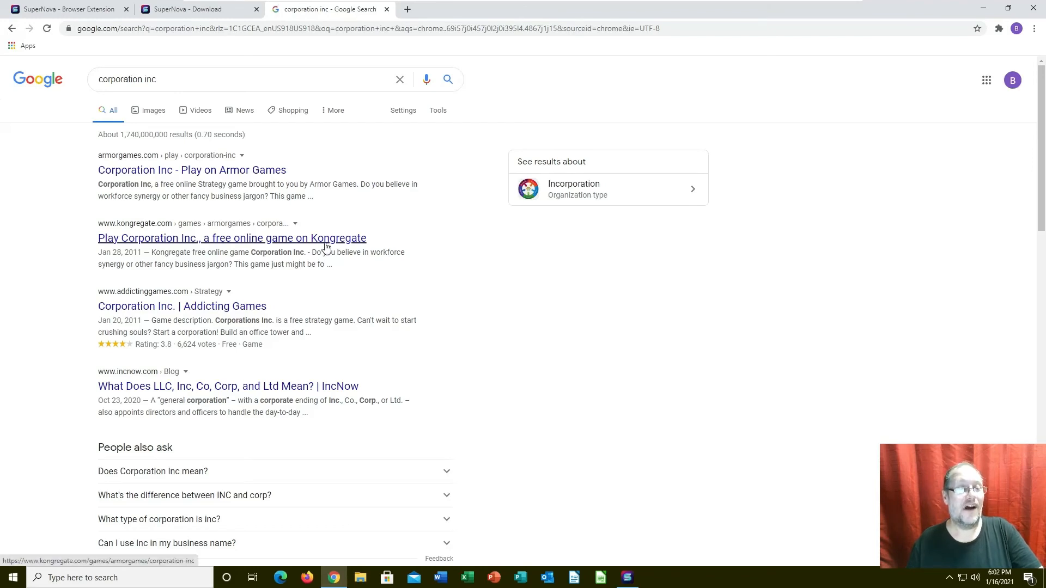
left_click(231, 238)
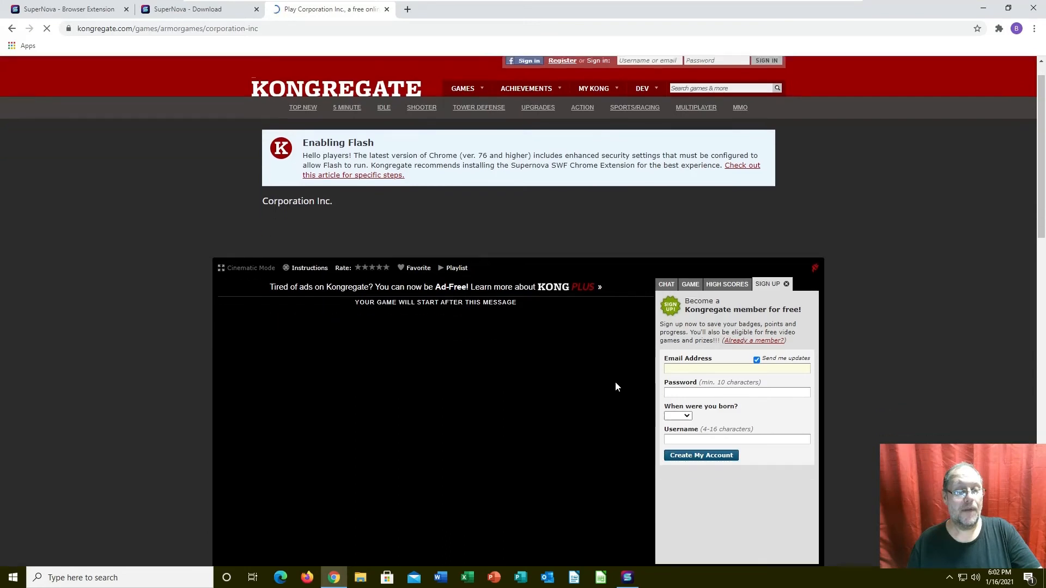
Play Corporation Inc. and allow the page to open the SuperNova Launcher
scroll("down", 3)
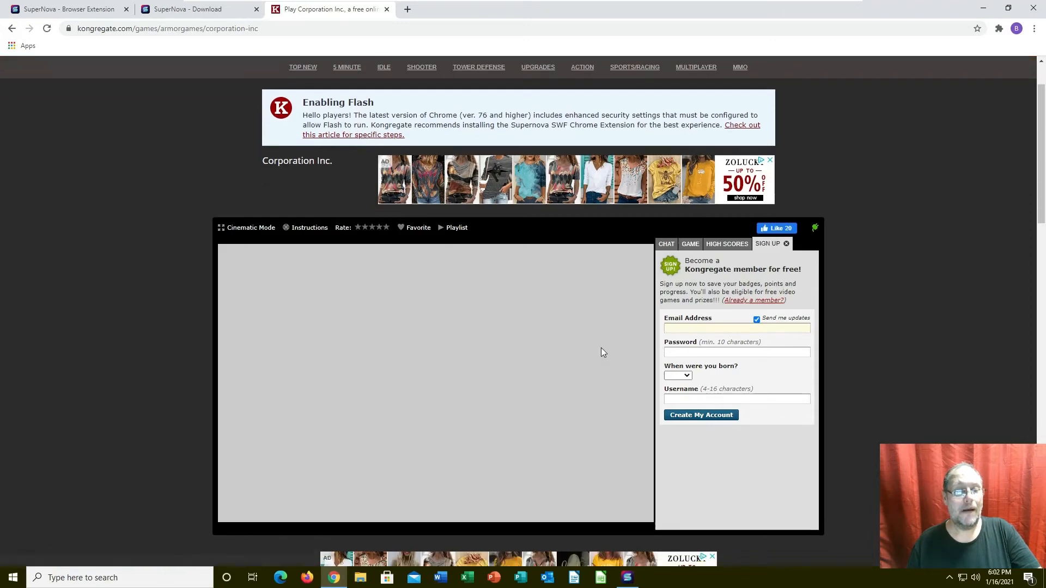
scroll("down", 3)
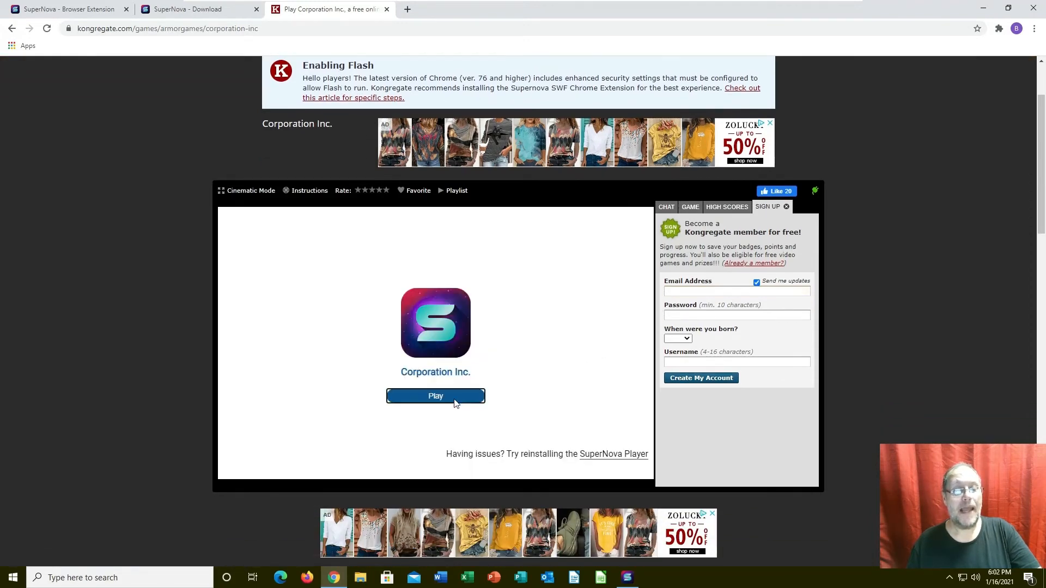
left_click(435, 396)
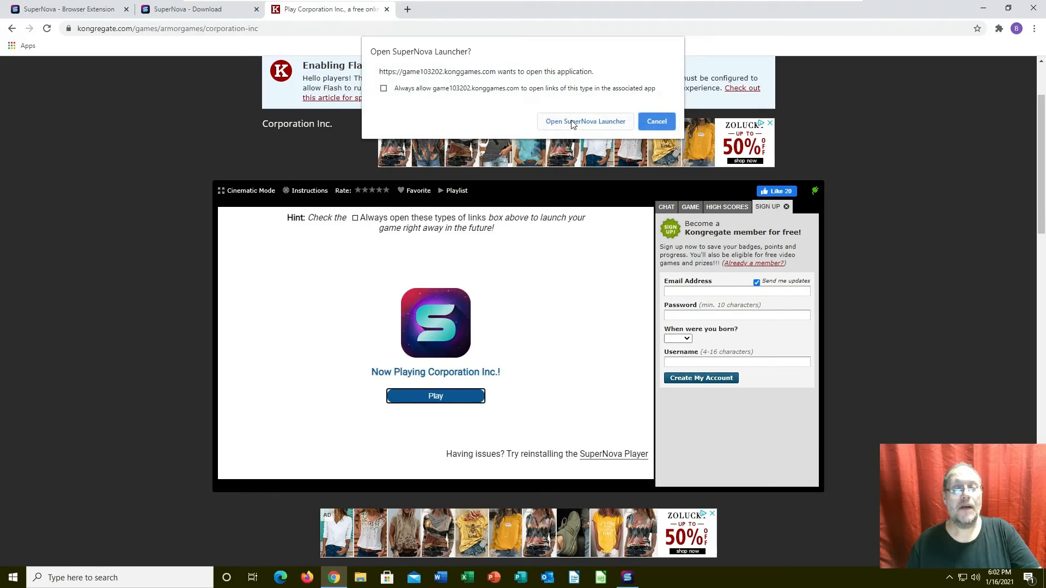
left_click(585, 121)
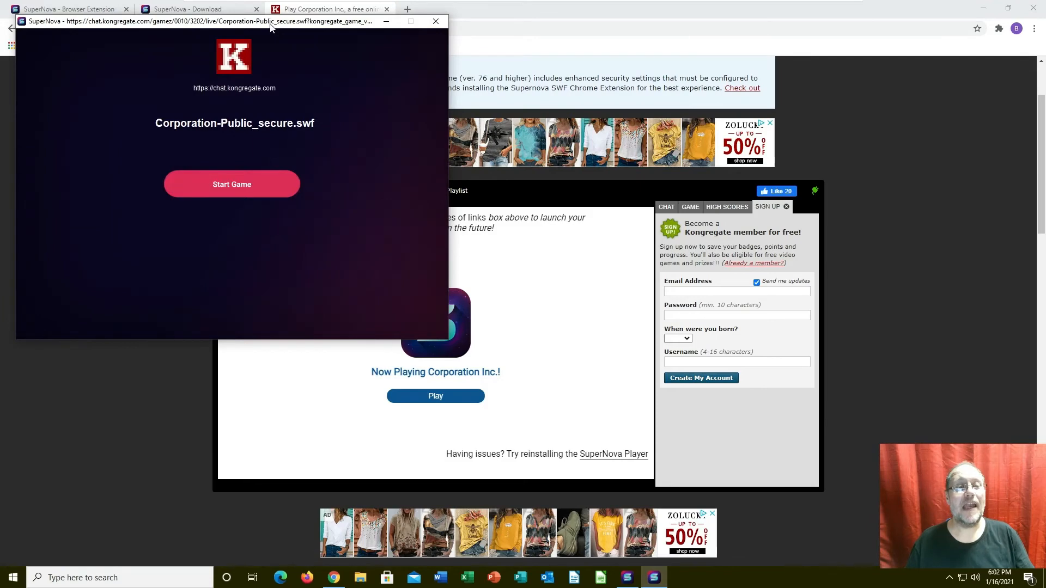
Center the SuperNova window, start Corporation Inc. to its title menu, then close the player
left_click_drag(233, 20, 462, 96)
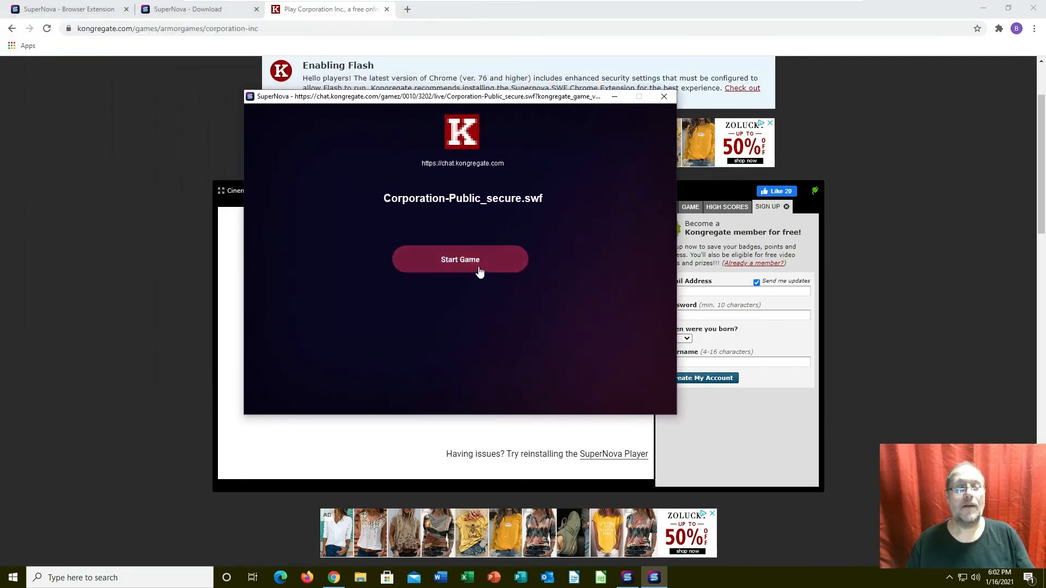
left_click(459, 259)
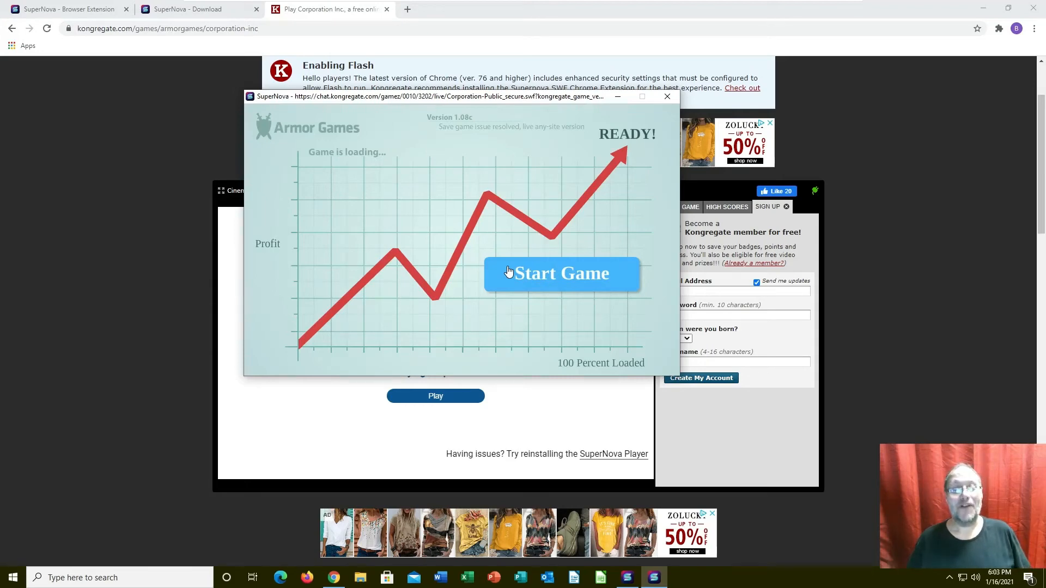
left_click(562, 274)
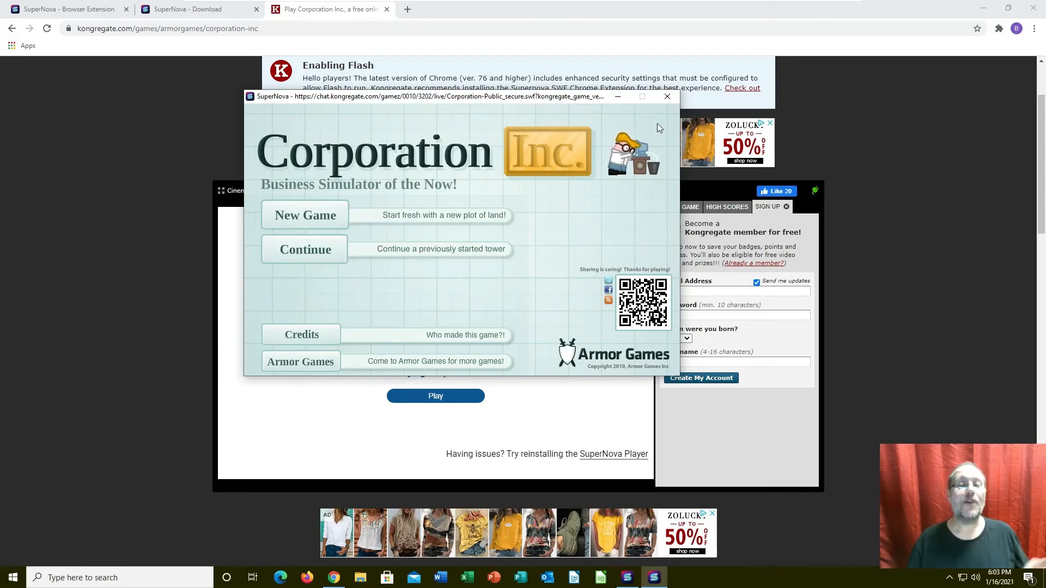
mouse_move(668, 96)
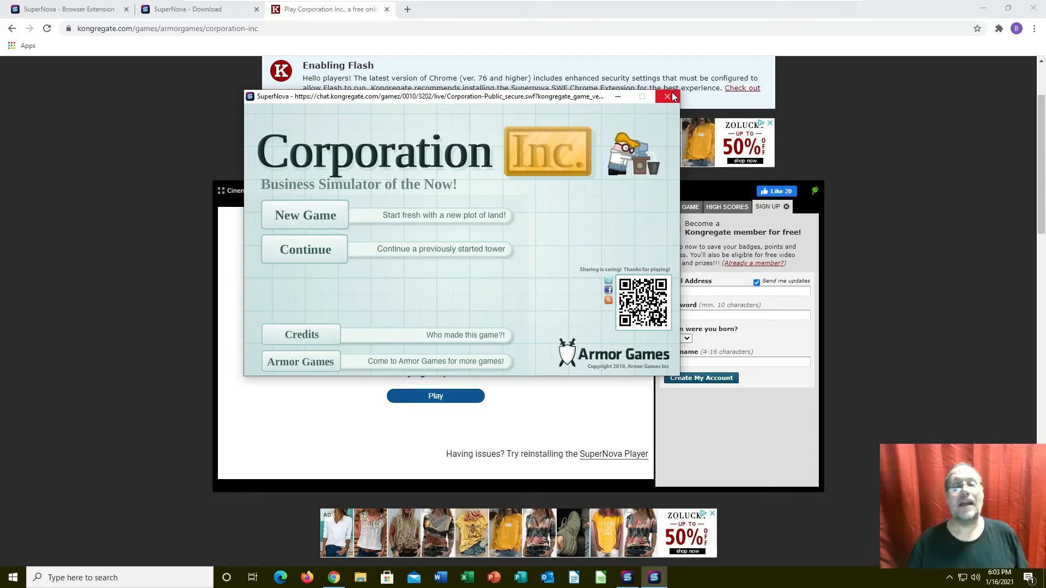
left_click(667, 97)
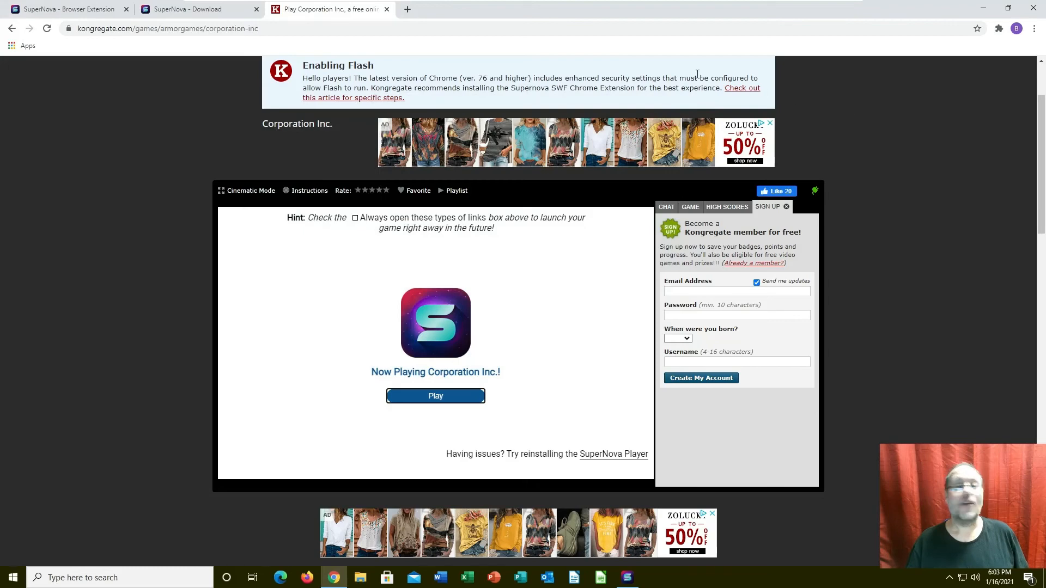
Dismiss the 'SuperNova - Installation Complete' message with OK
left_click(381, 10)
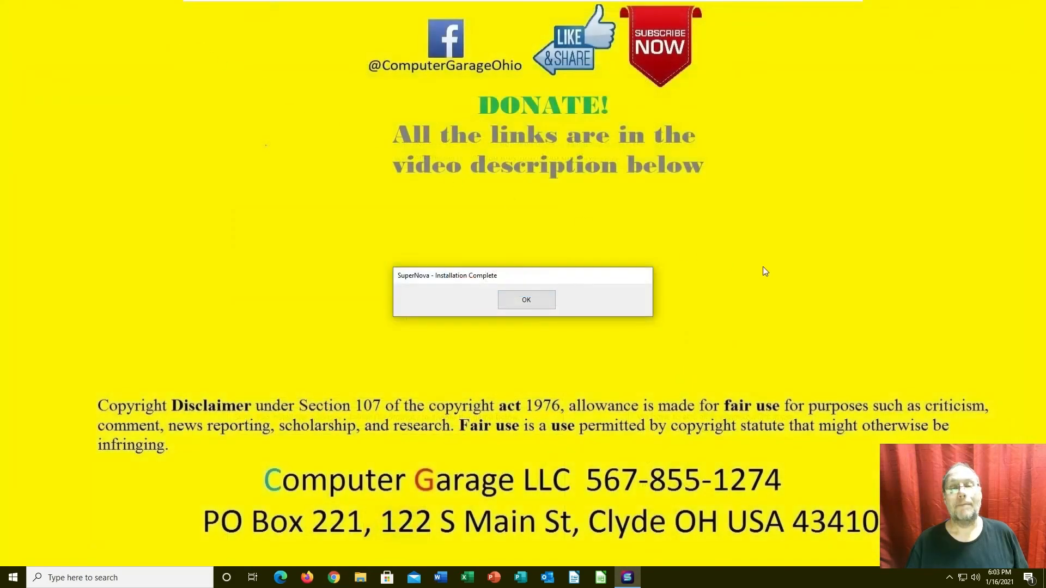
left_click(526, 299)
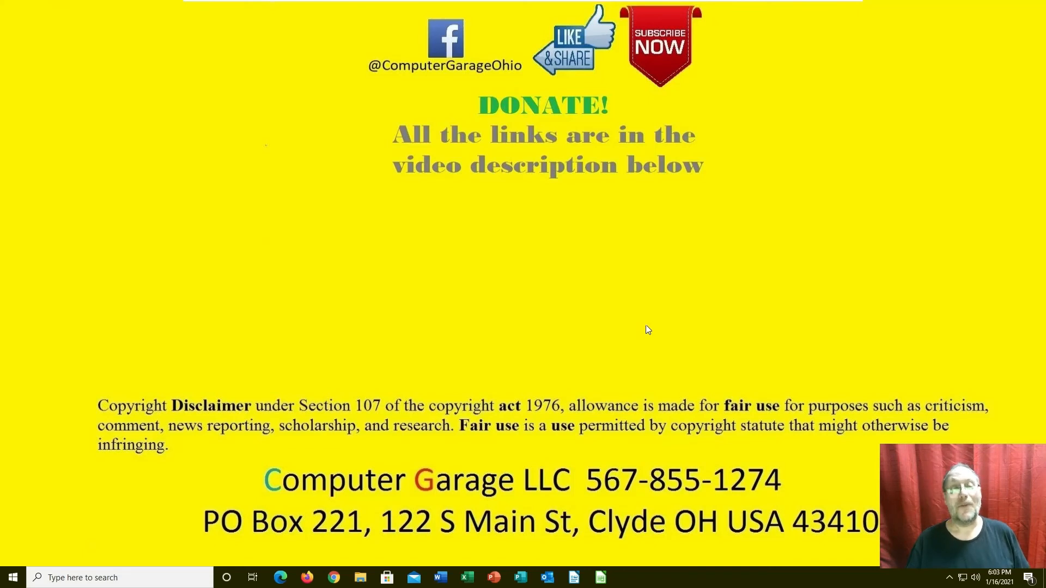
mouse_move(573, 73)
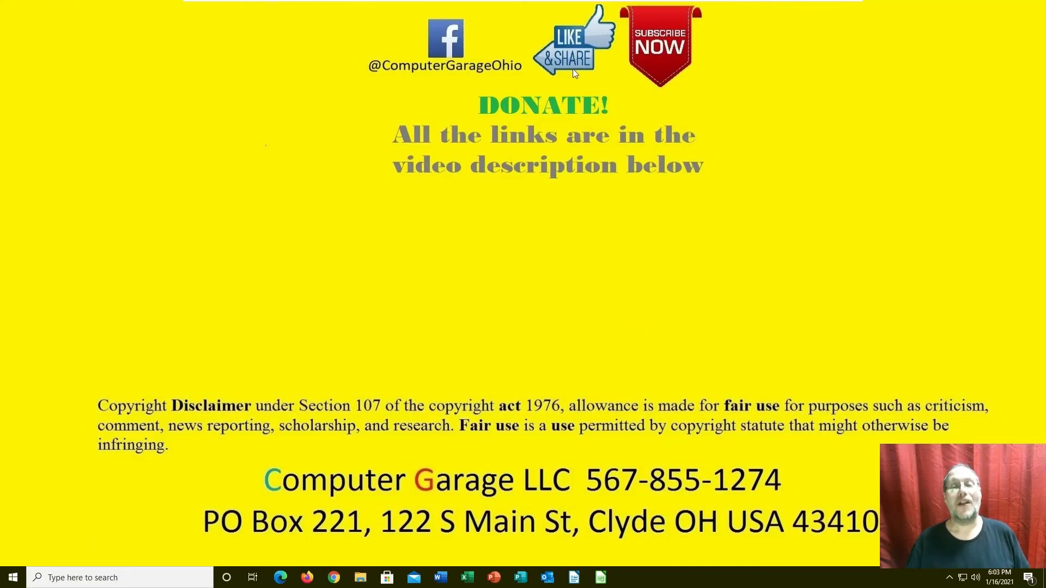
mouse_move(579, 389)
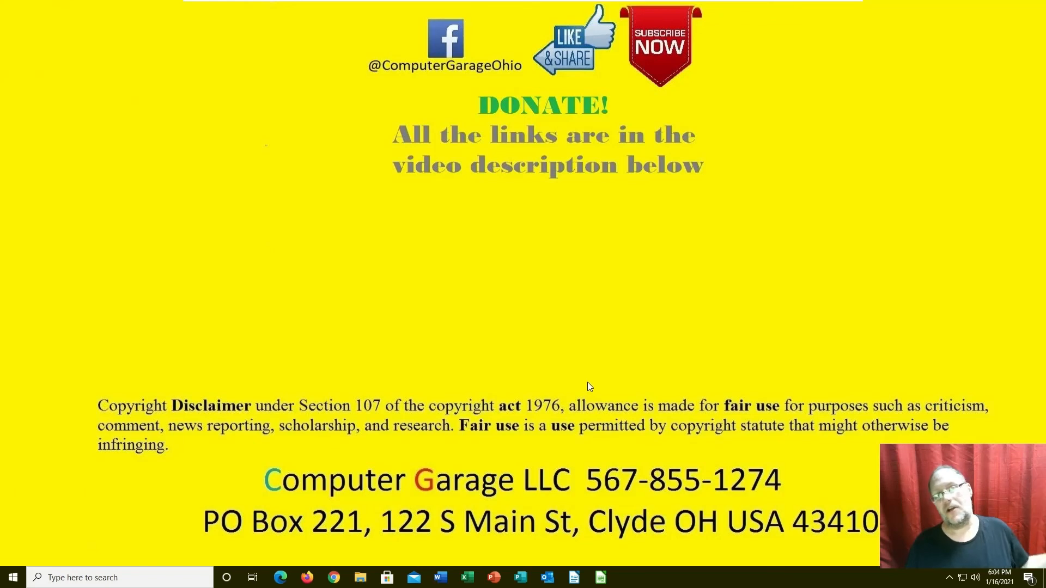
mouse_move(590, 385)
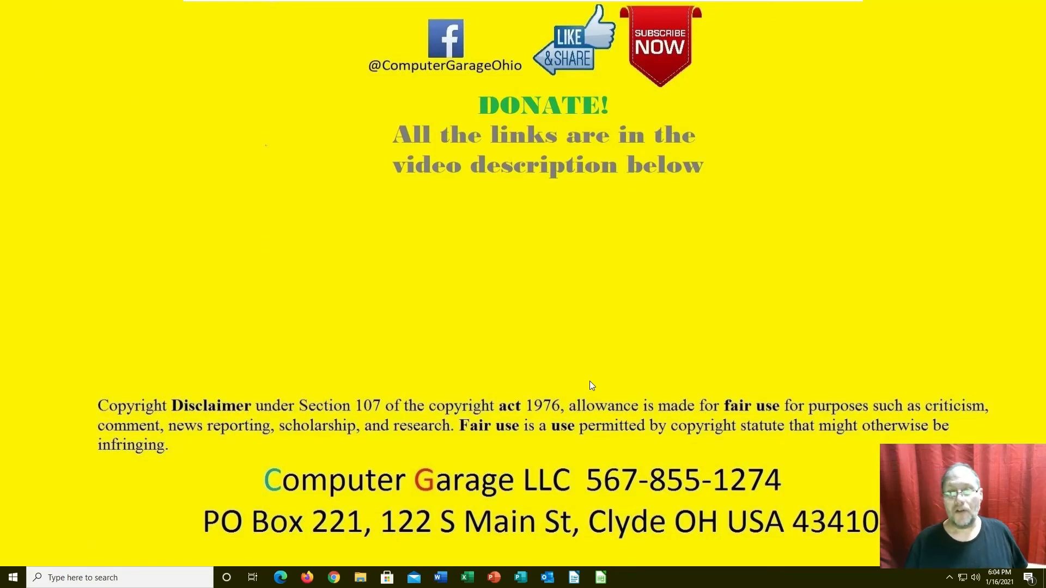
mouse_move(677, 98)
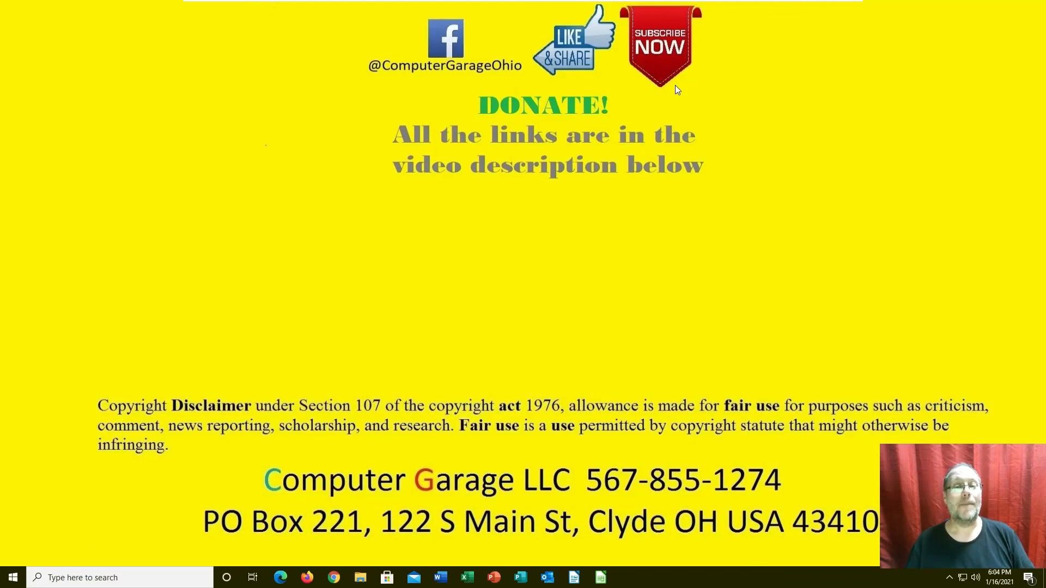
mouse_move(448, 76)
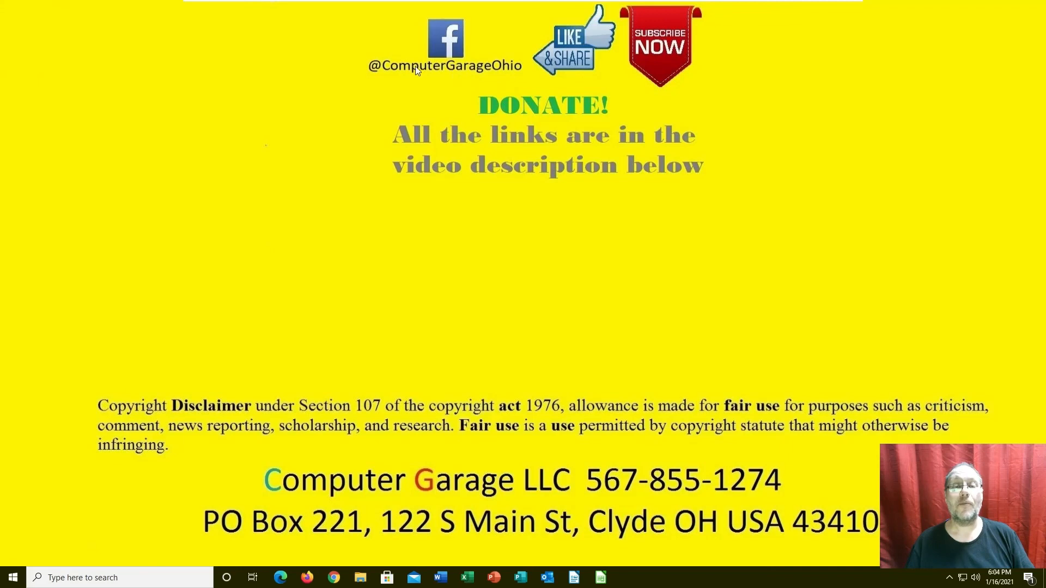
mouse_move(590, 494)
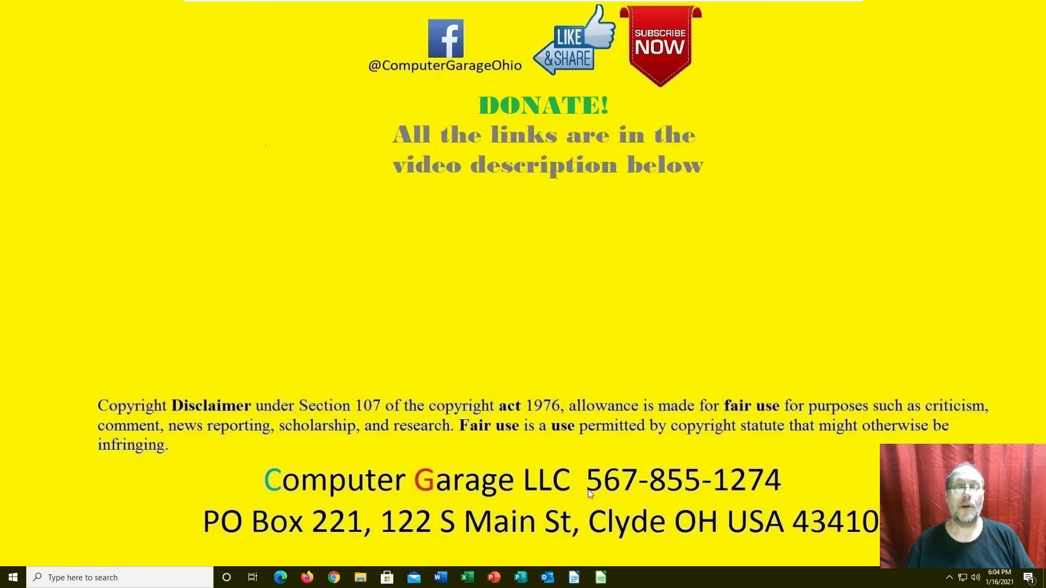